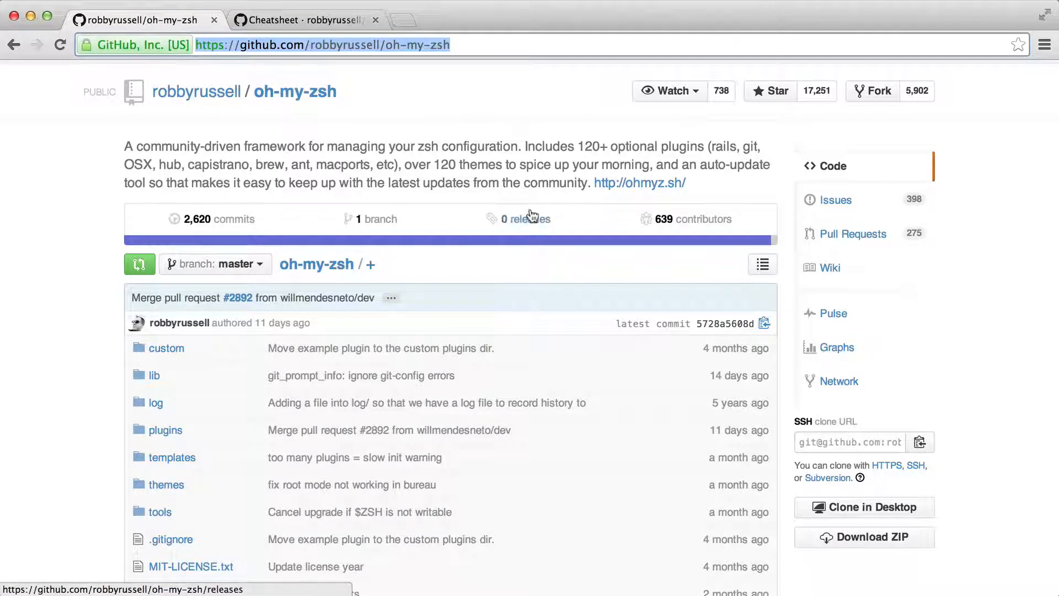
# Scroll the README to the Setup section with the curl and wget install commands, deselecting the curl text.
pyautogui.scroll(-3)
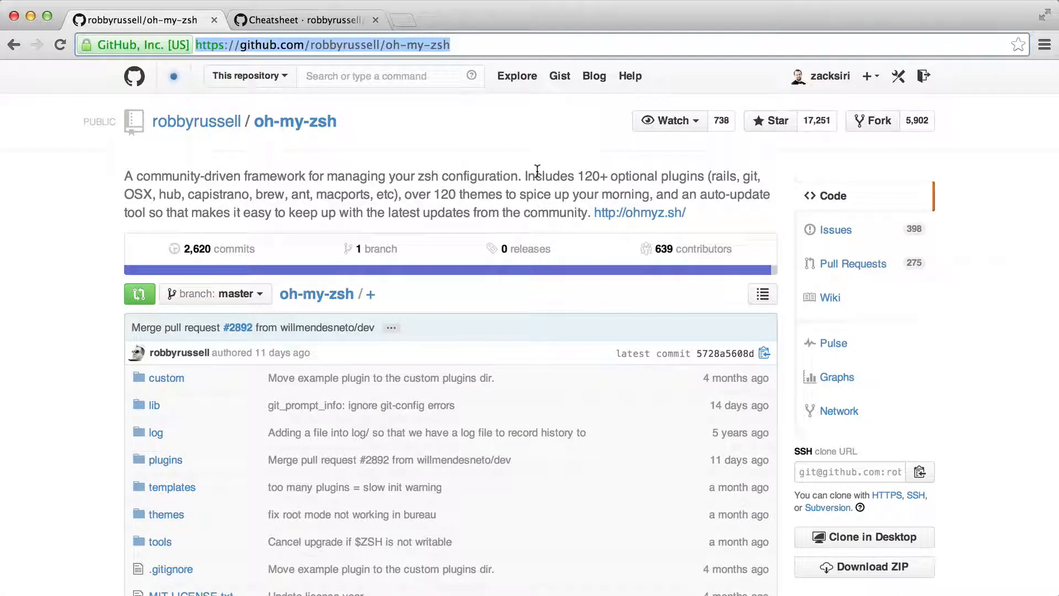
pyautogui.moveTo(465, 149)
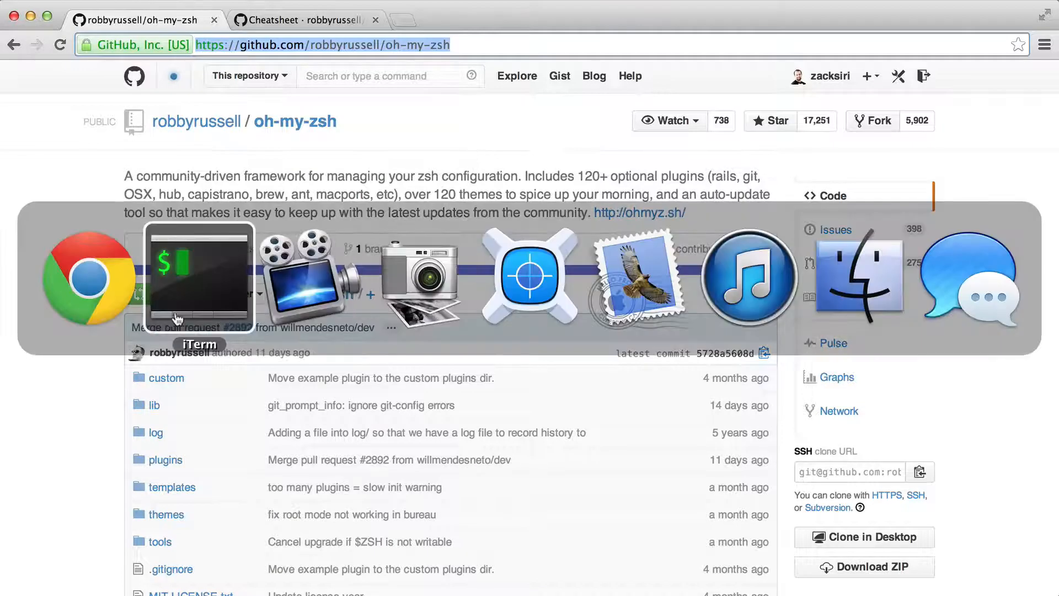
pyautogui.click(198, 276)
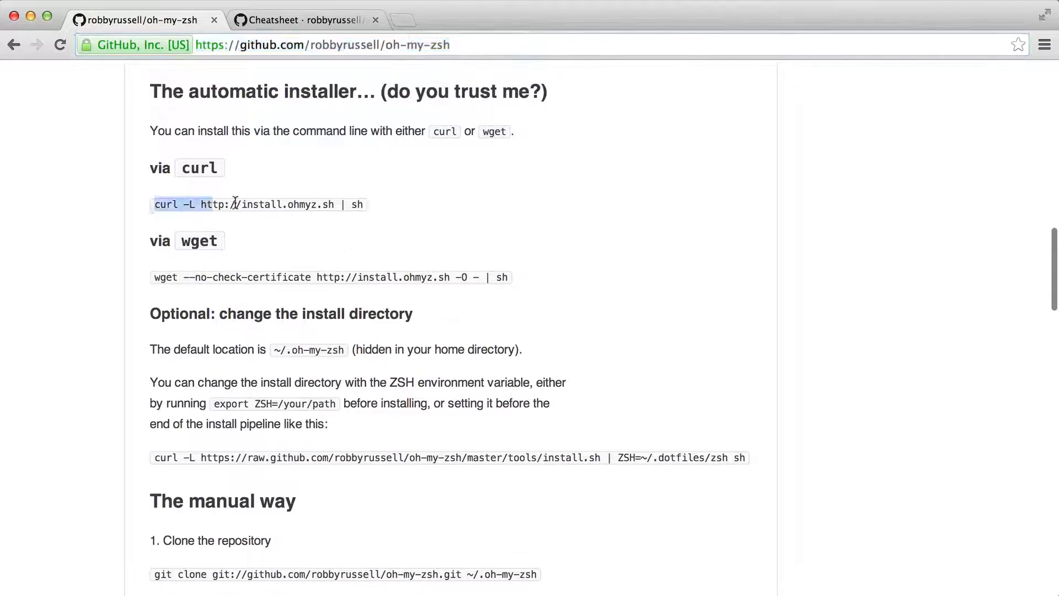
pyautogui.click(404, 204)
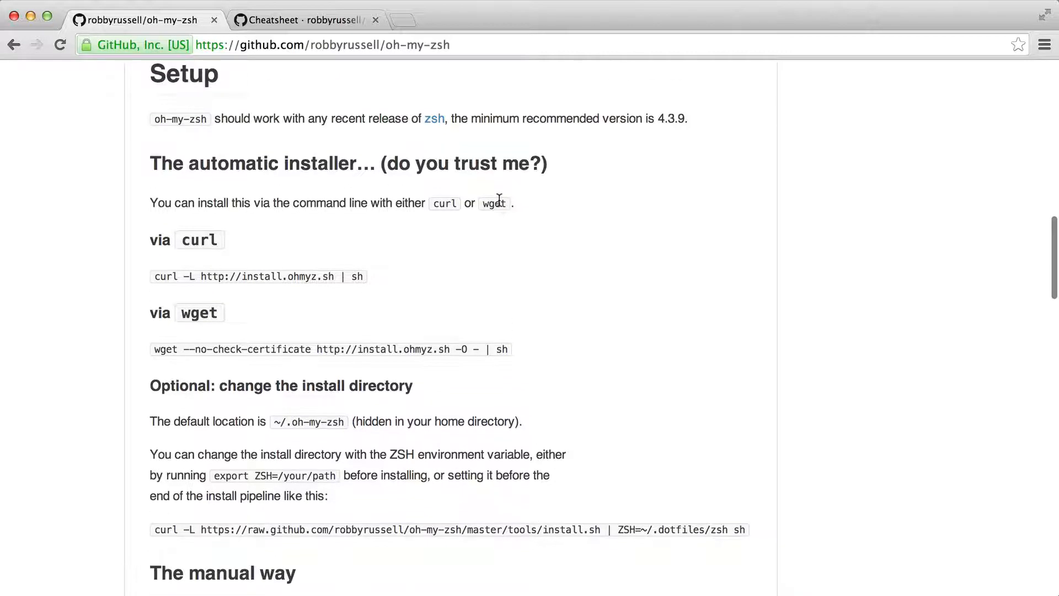
# Skim the manual install and troubleshooting notes, then return to the automatic installer section.
pyautogui.scroll(-3)
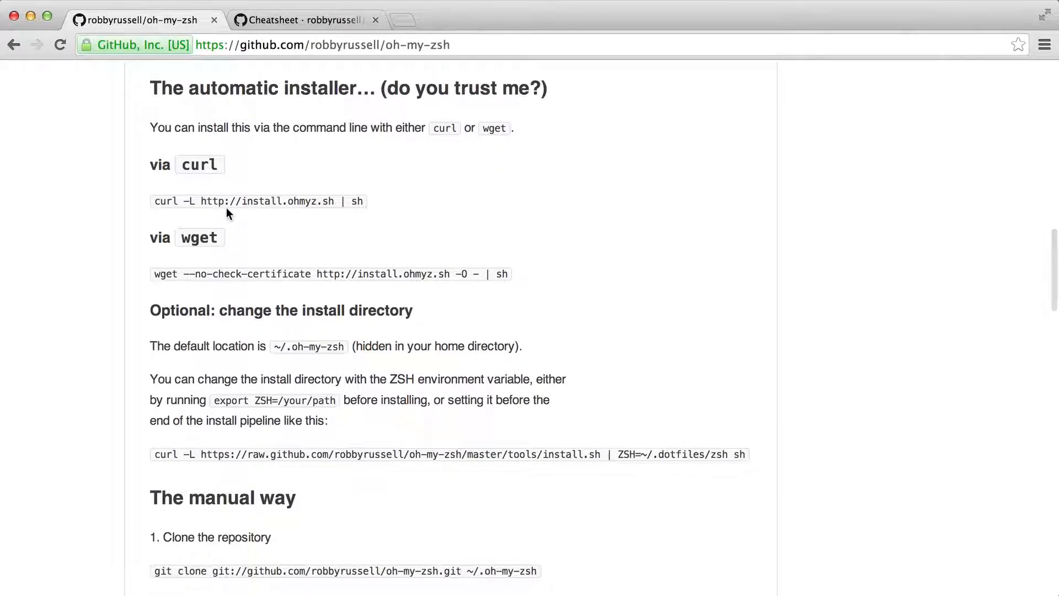
pyautogui.scroll(-3)
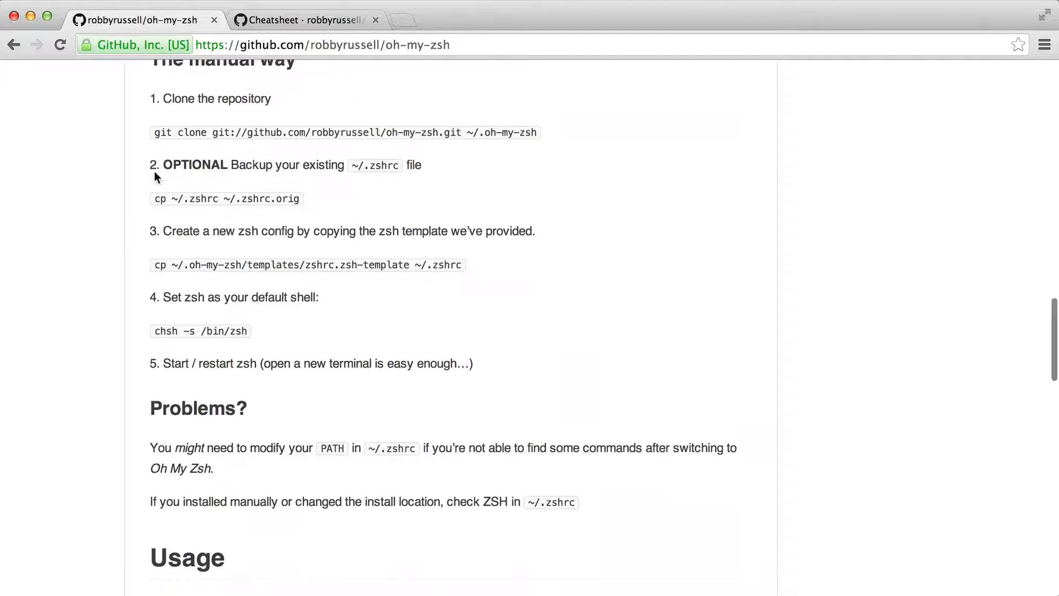
pyautogui.scroll(3)
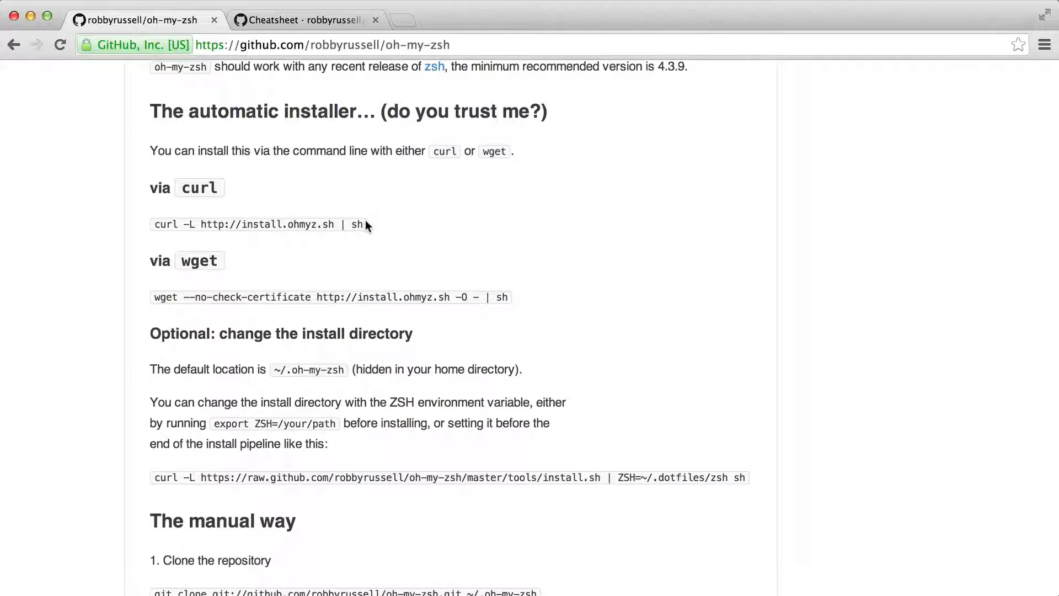
# Switch to the oh-my-zsh Cheatsheet wiki page and scroll through its directory aliases and tab-completion examples.
pyautogui.click(300, 20)
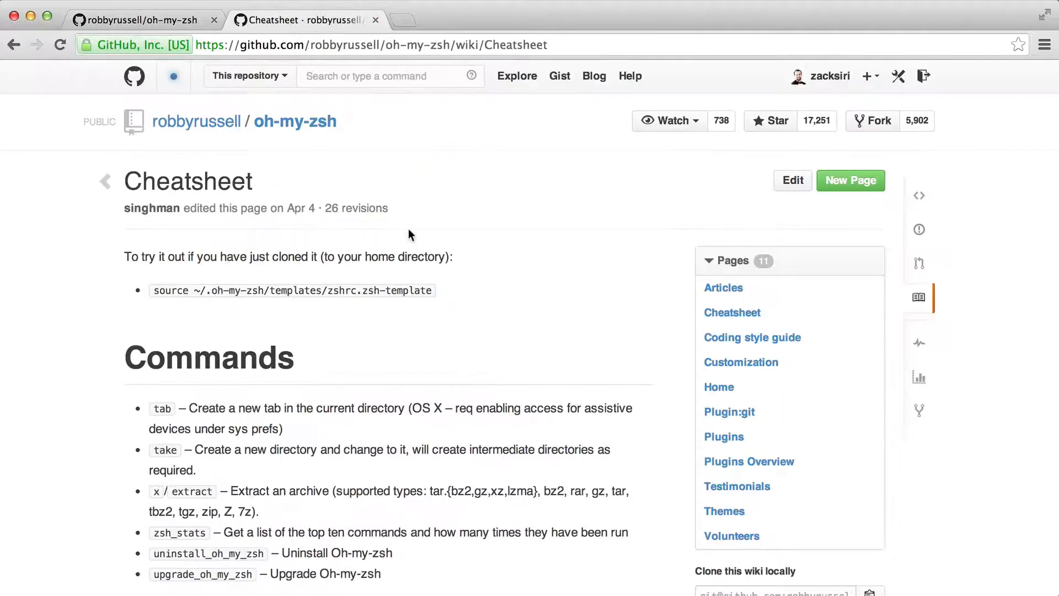
pyautogui.scroll(-3)
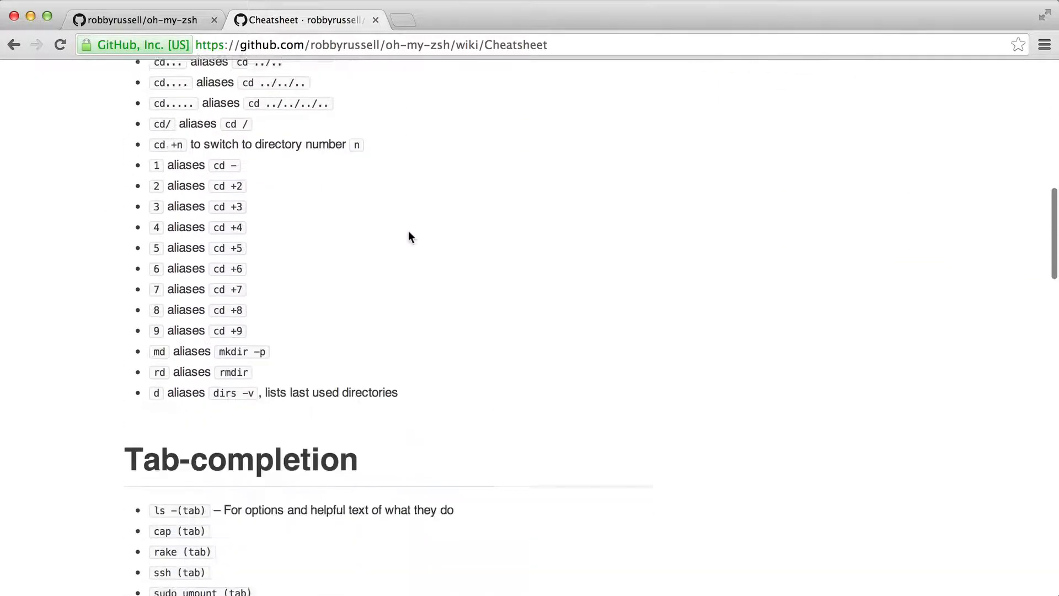
pyautogui.scroll(-3)
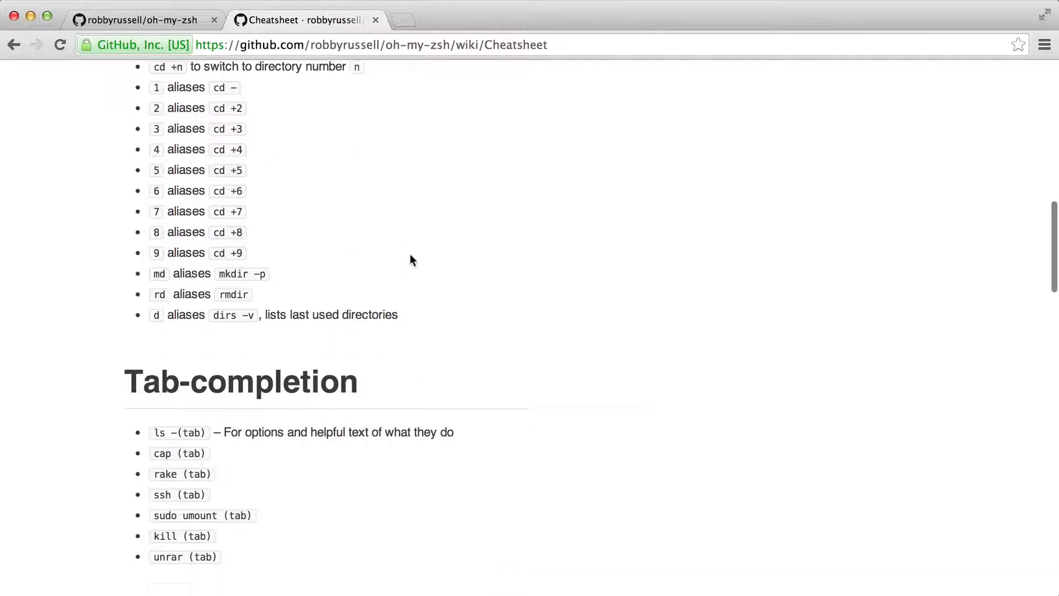
pyautogui.scroll(-3)
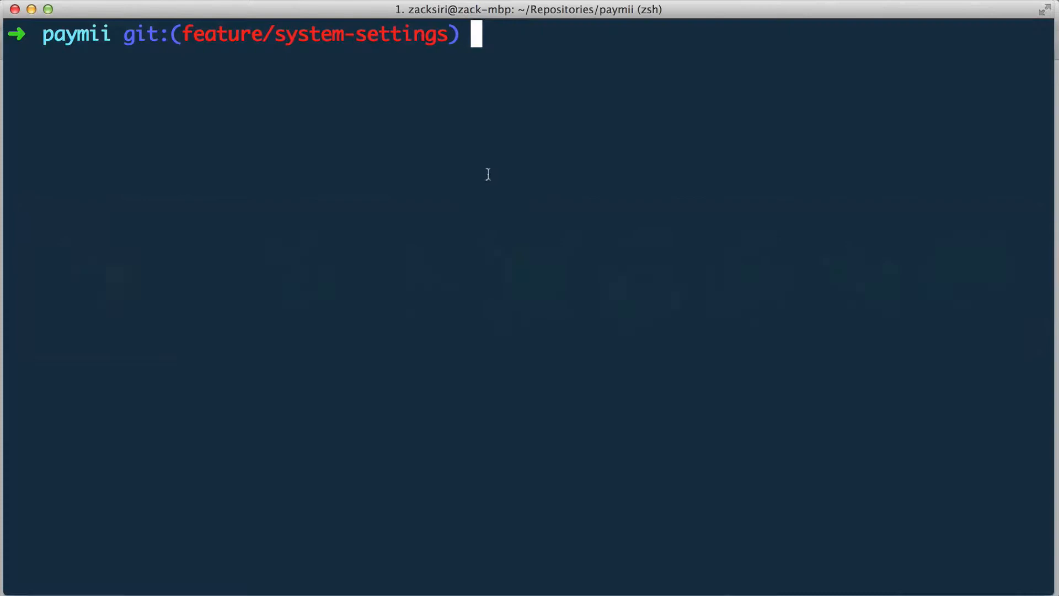
# Demonstrate zsh completion listing rake tasks, then start an ls option completion.
pyautogui.write('rake')
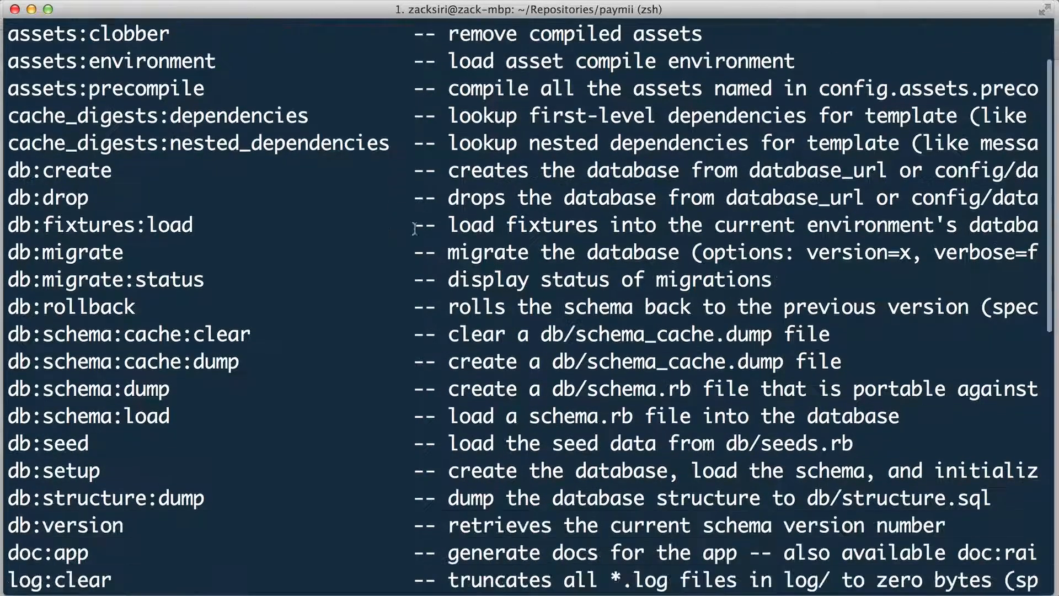
pyautogui.write('rake')
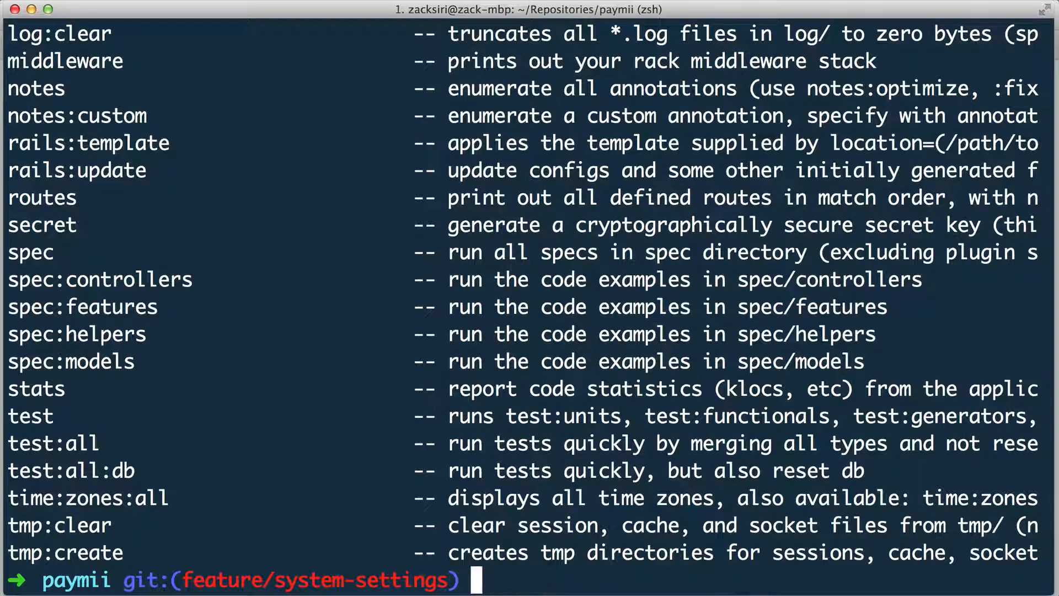
pyautogui.write('la -')
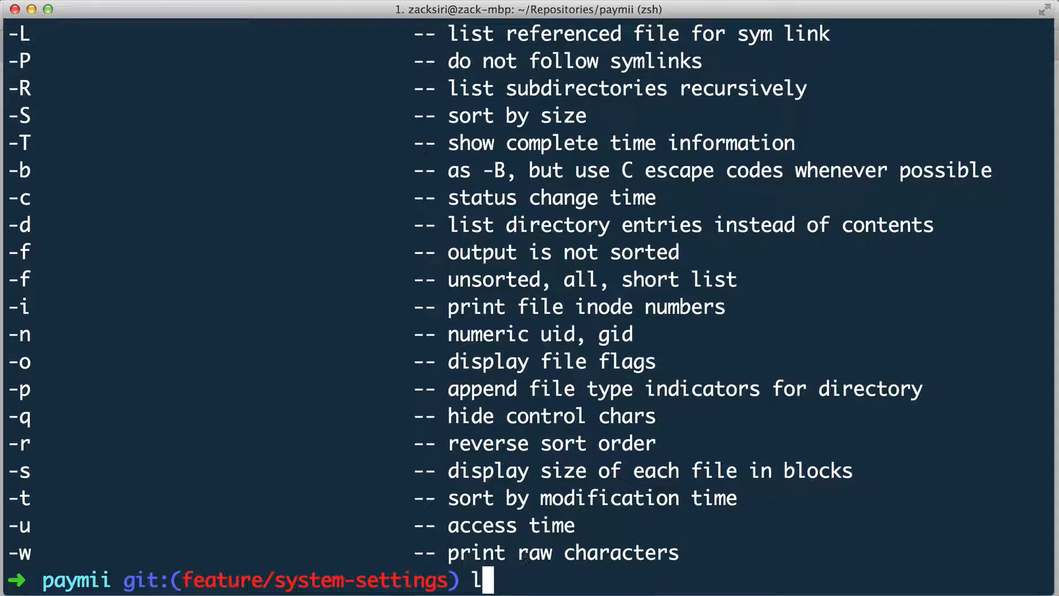
# Show ls - option completion lists in the terminal and return to the Cheatsheet's Tab-completion section.
pyautogui.write('s -')
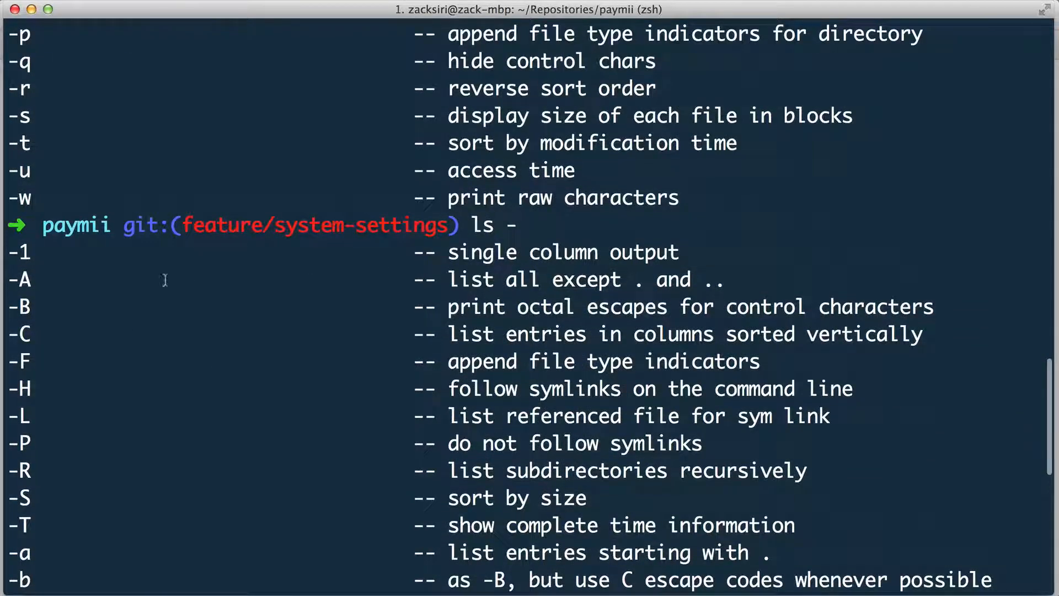
pyautogui.scroll(-3)
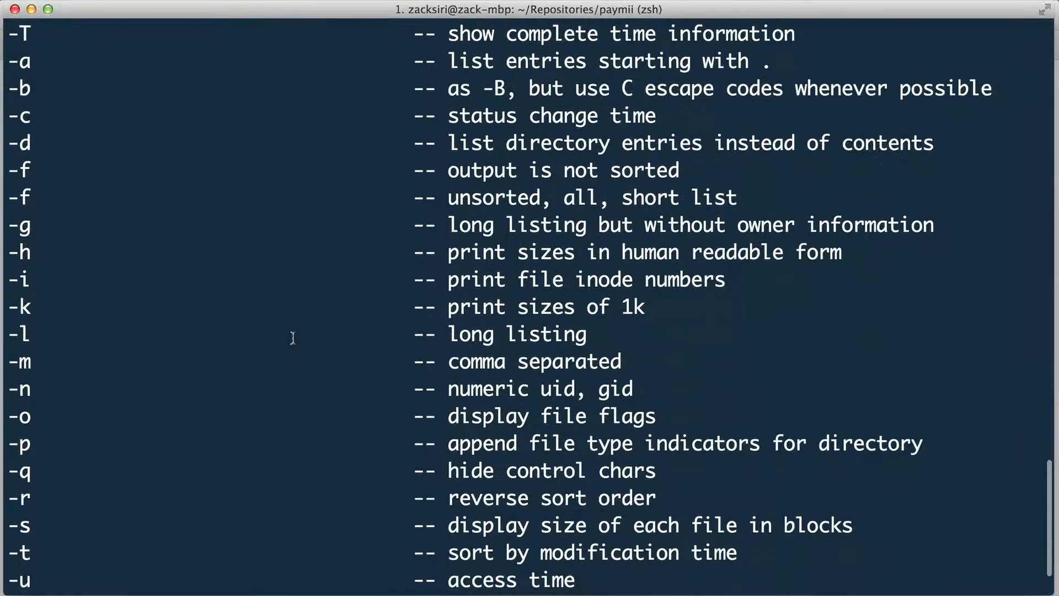
pyautogui.write('ls -')
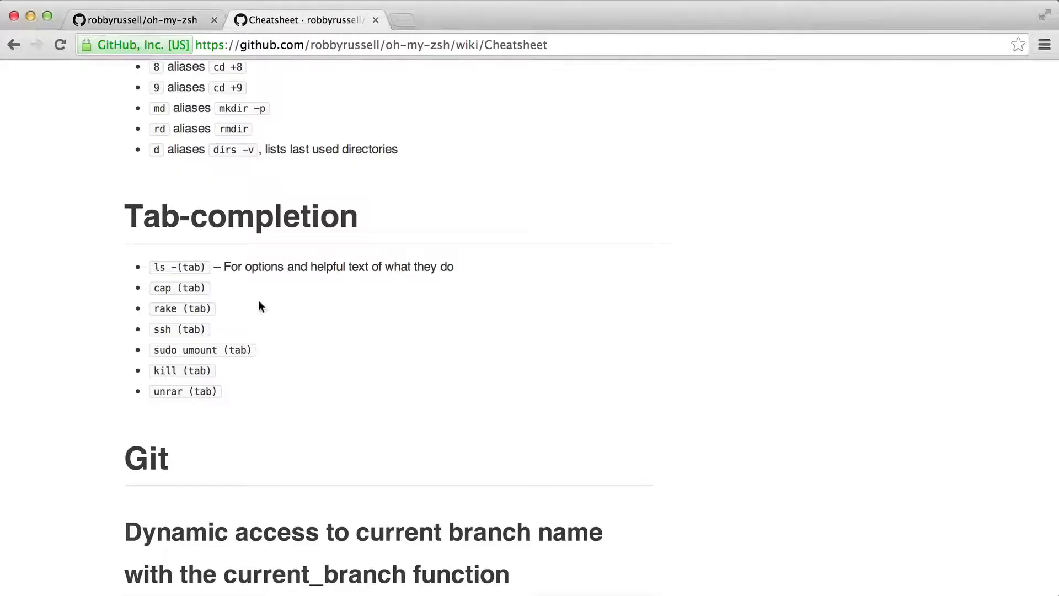
# Scroll to the Cheatsheet's git aliases section and run git in the terminal to list its common commands.
pyautogui.scroll(-3)
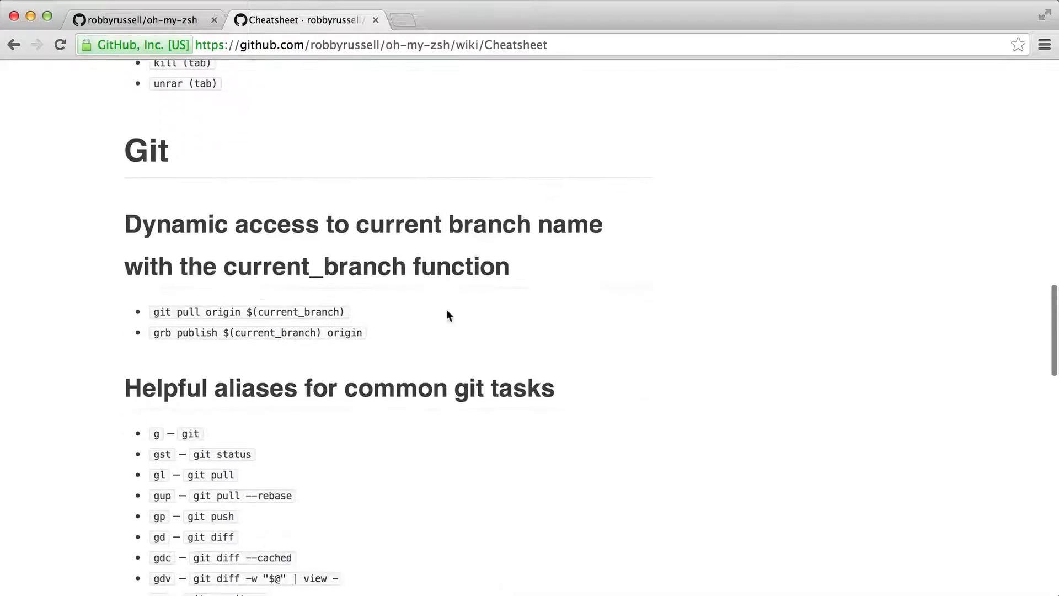
pyautogui.scroll(-3)
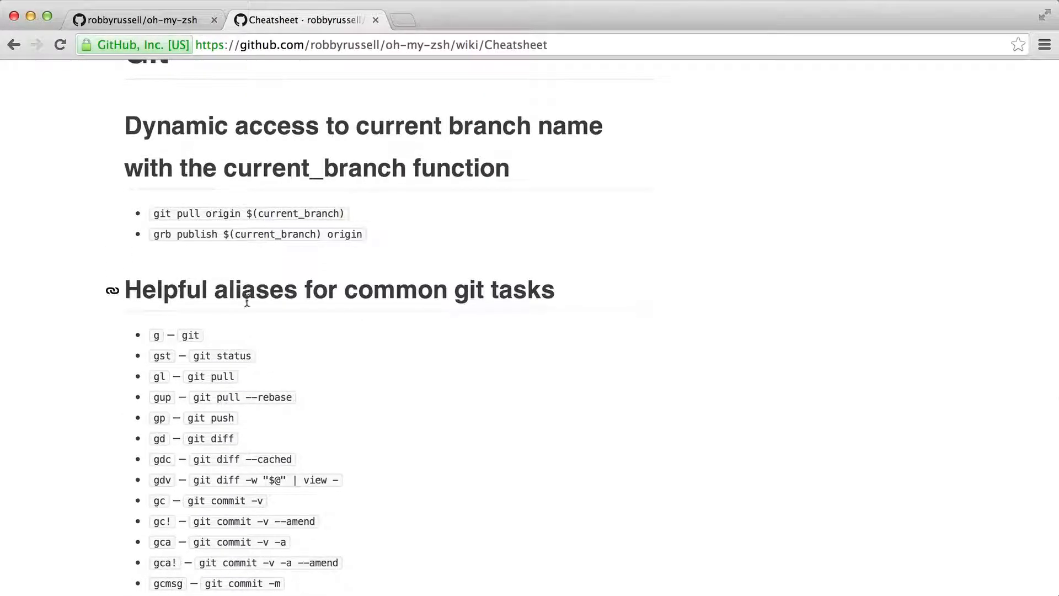
pyautogui.scroll(-3)
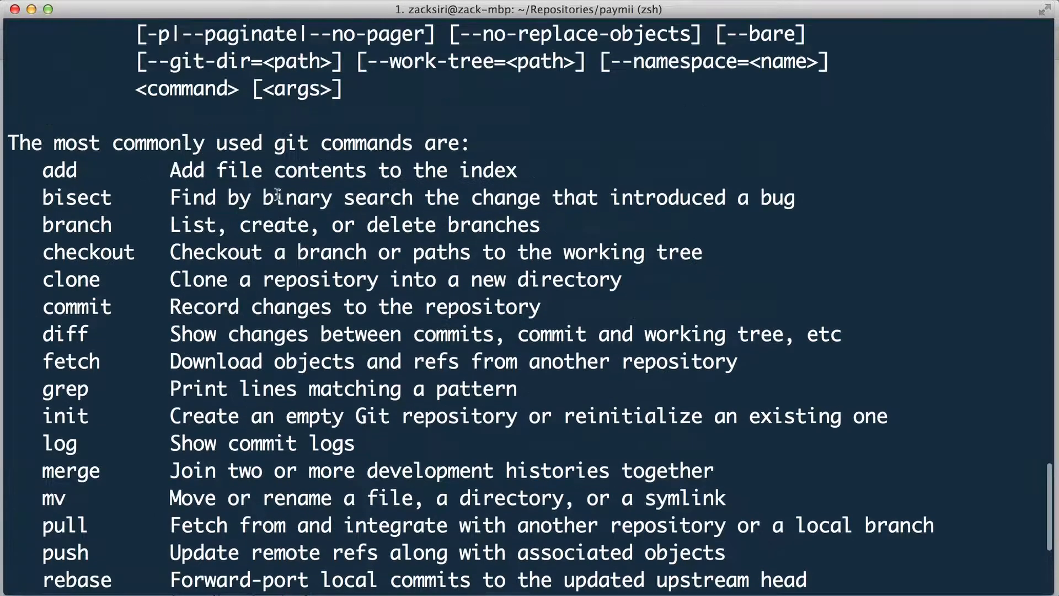
pyautogui.write('git')
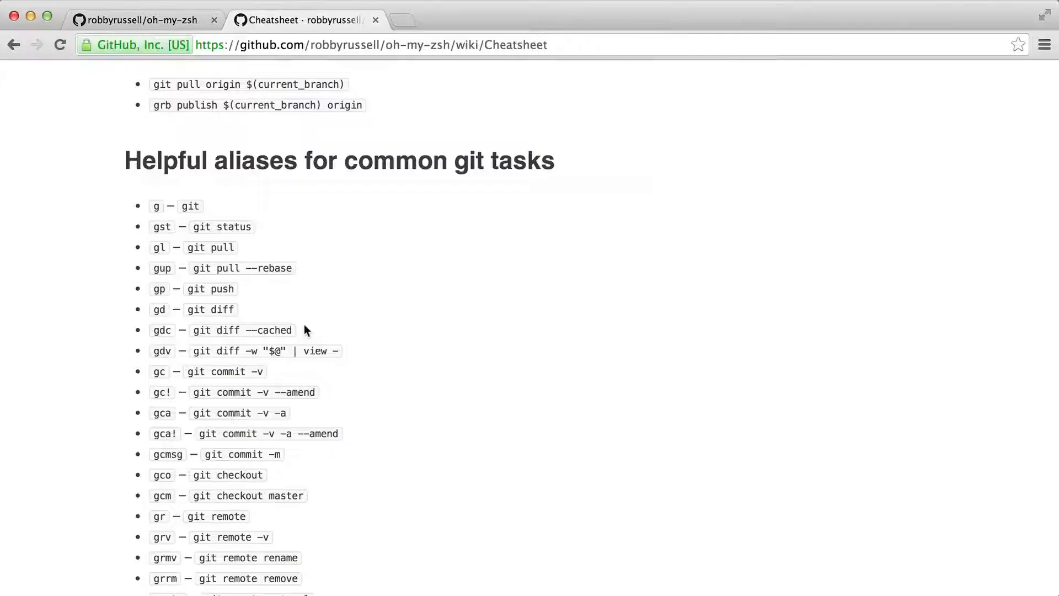
# Scroll through the rest of the git alias list toward the Themes link.
pyautogui.scroll(-3)
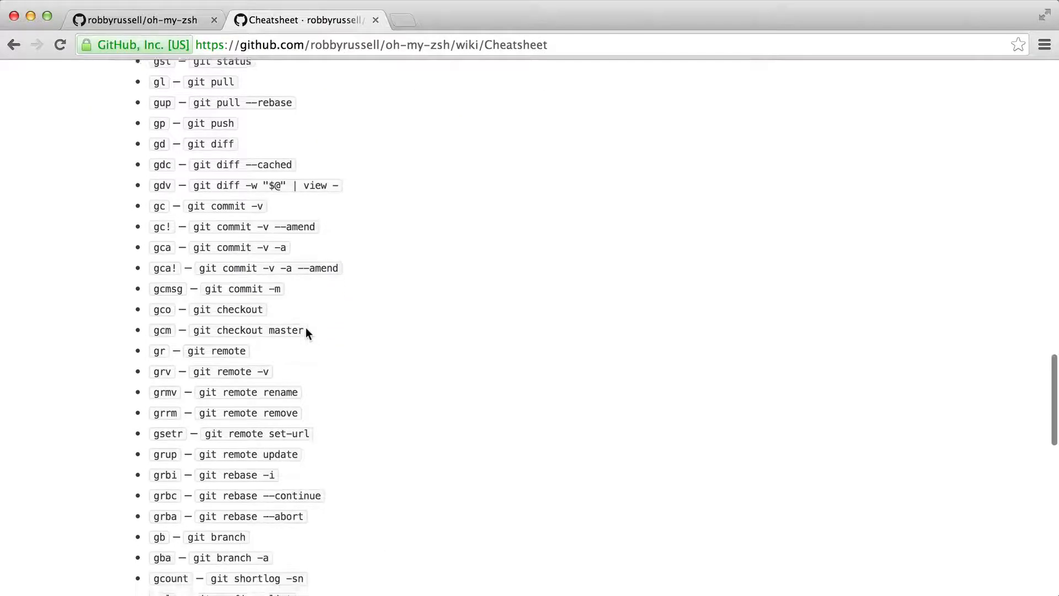
pyautogui.scroll(-3)
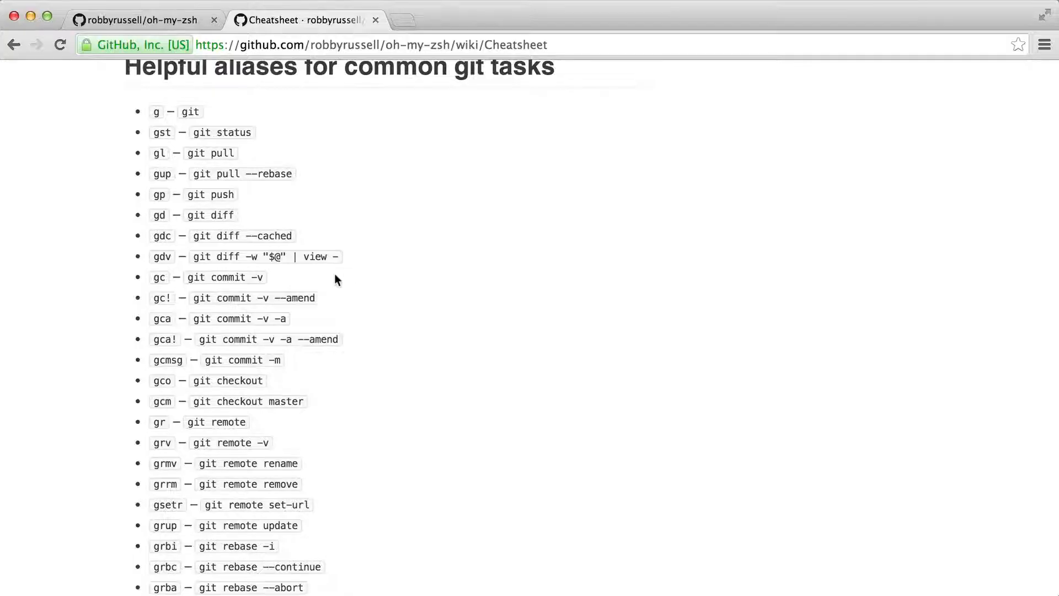
pyautogui.scroll(-3)
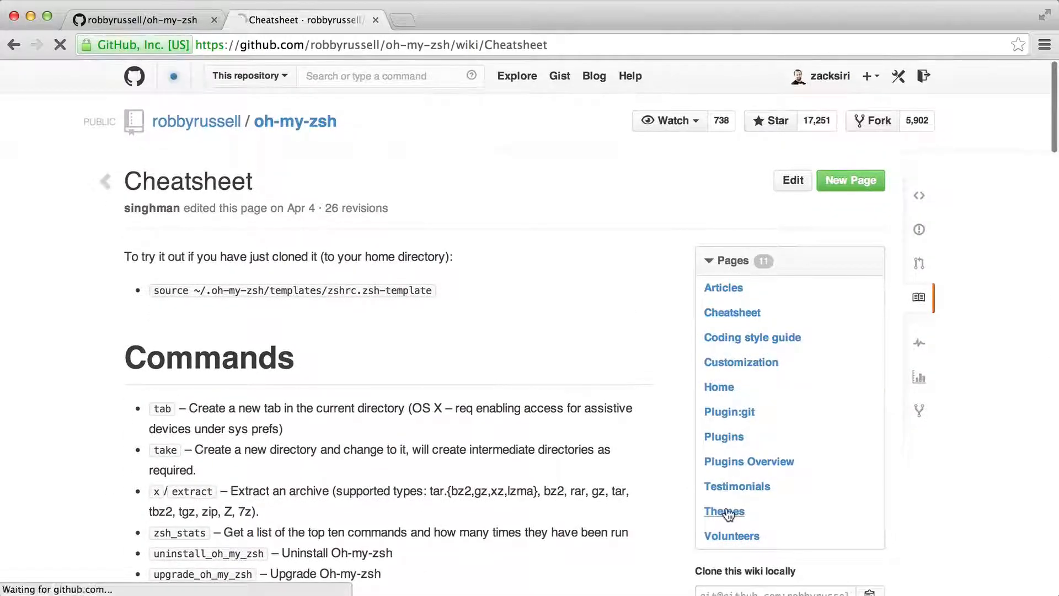
# Open the Themes wiki page from the sidebar, then return to iTerm showing a clean gst status.
pyautogui.click(724, 511)
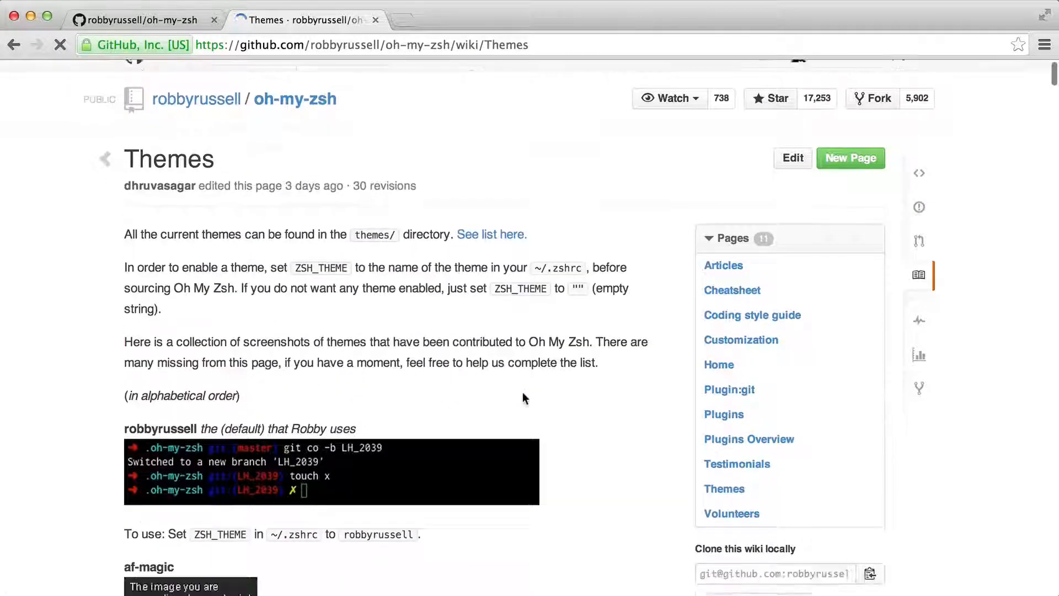
pyautogui.scroll(-3)
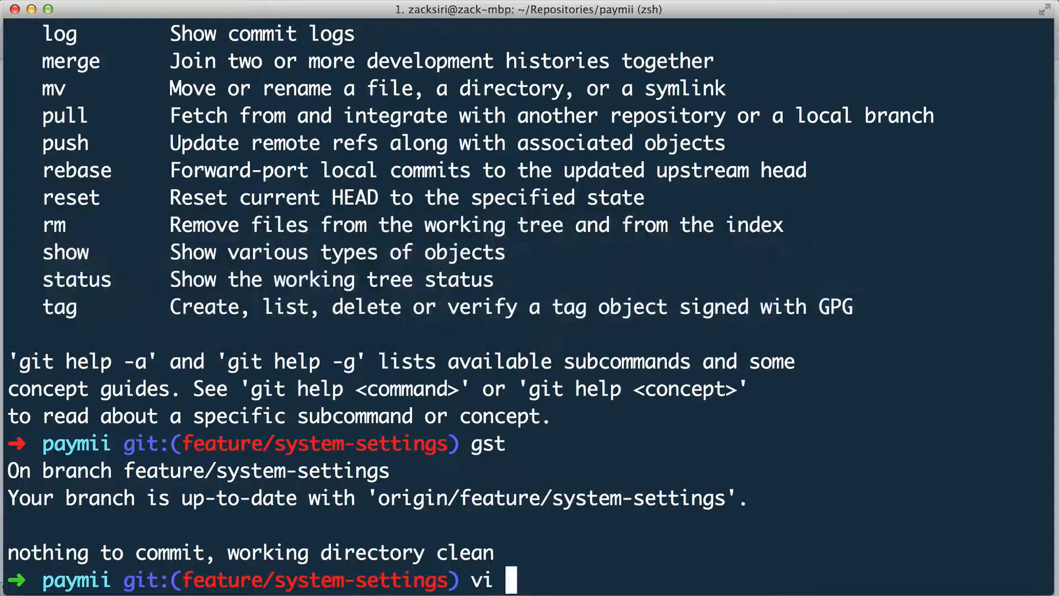
# Open ~/.zshrc in vi via tab completion, quit, glance at the Themes examples, then run the g alias for git usage.
pyautogui.write('~/.zh')
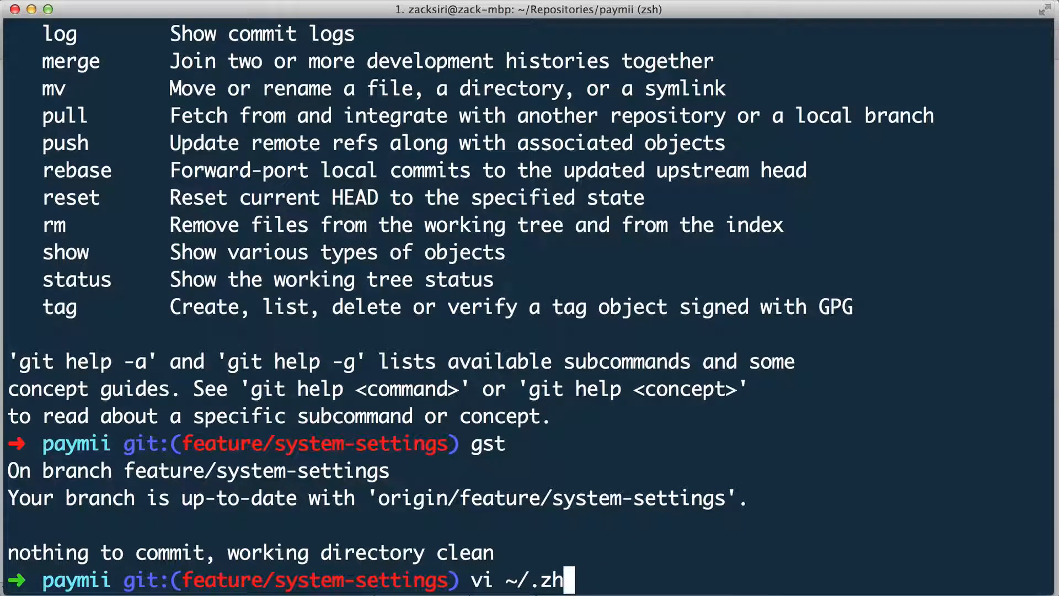
pyautogui.press('enter')
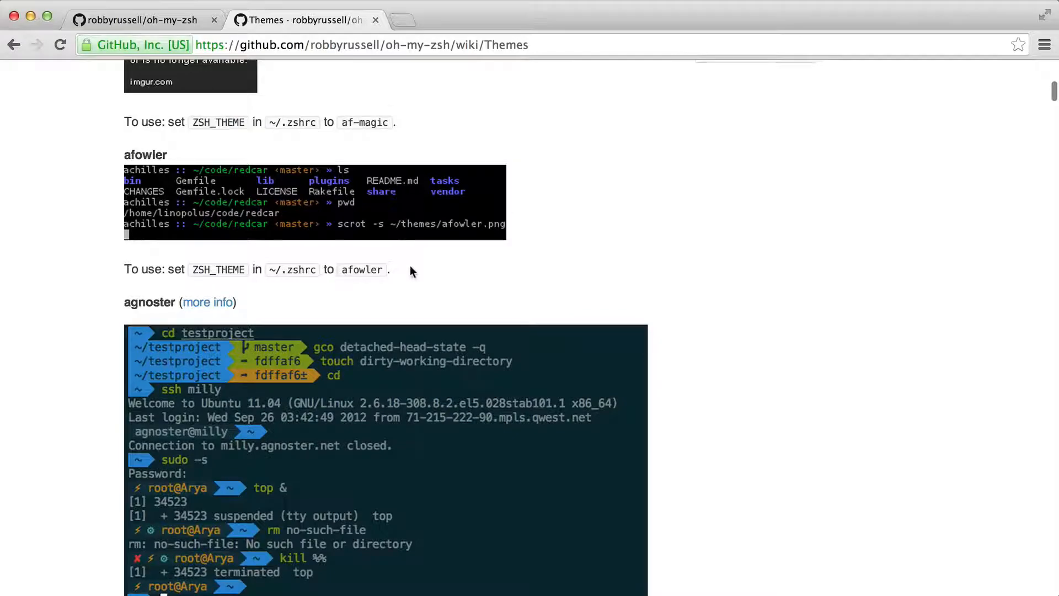
pyautogui.scroll(-3)
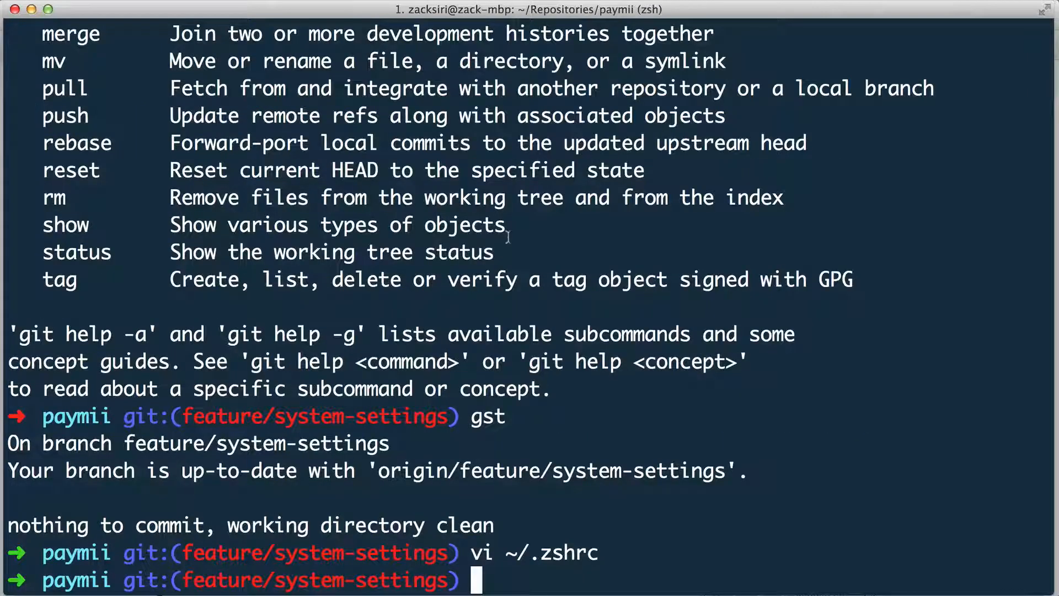
pyautogui.write('g')
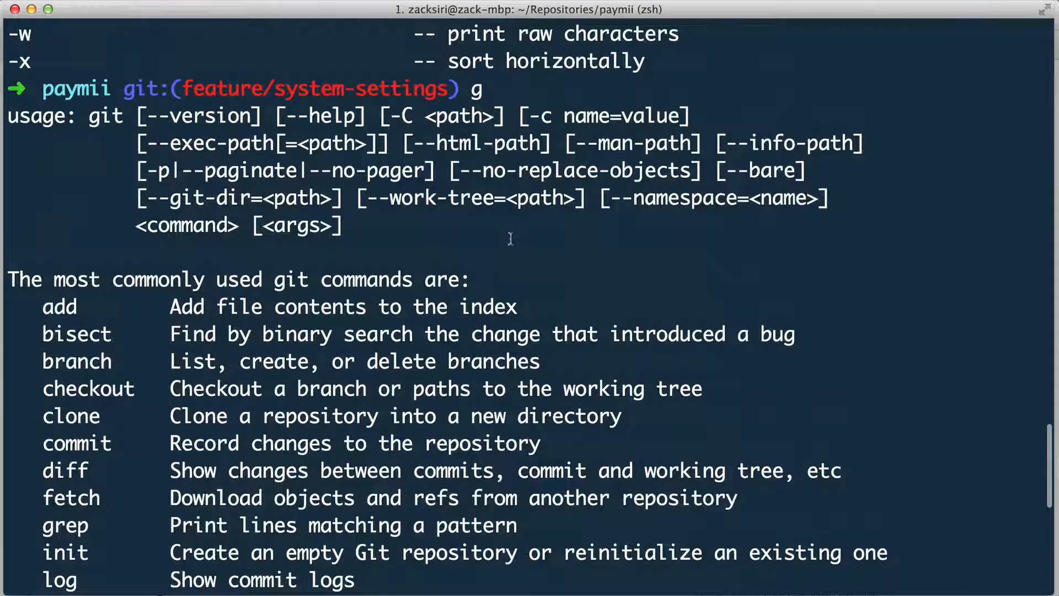